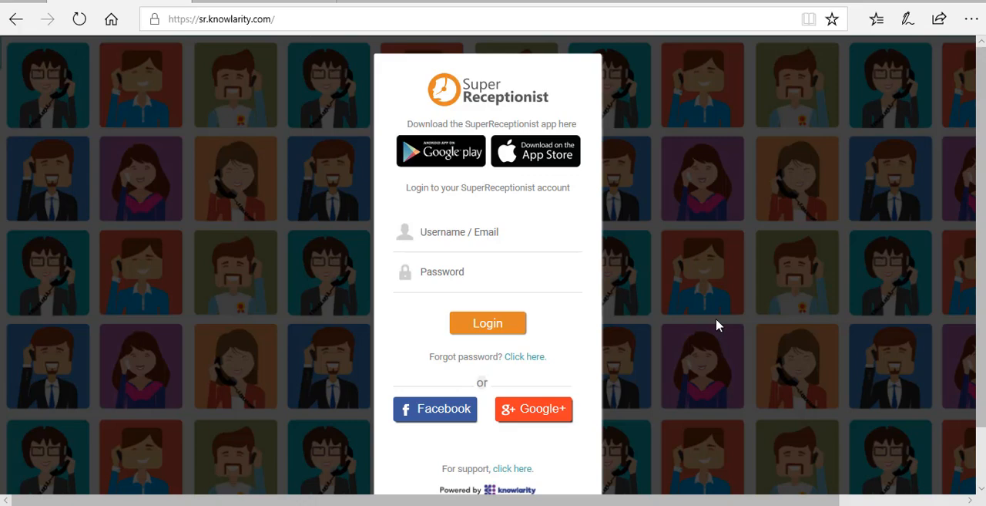
# - Log in to reach the dashboard listing recent calls
pyautogui.click(487, 322)
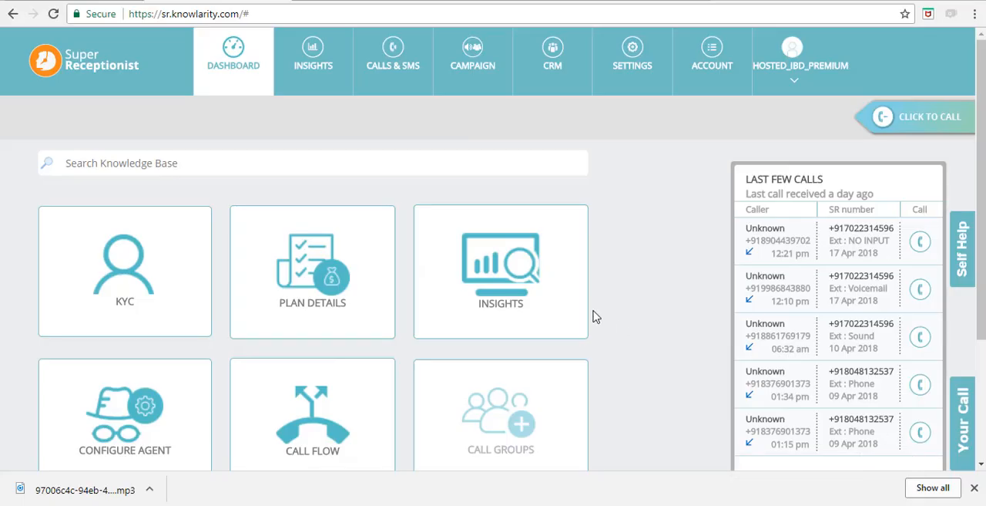
pyautogui.moveTo(928, 136)
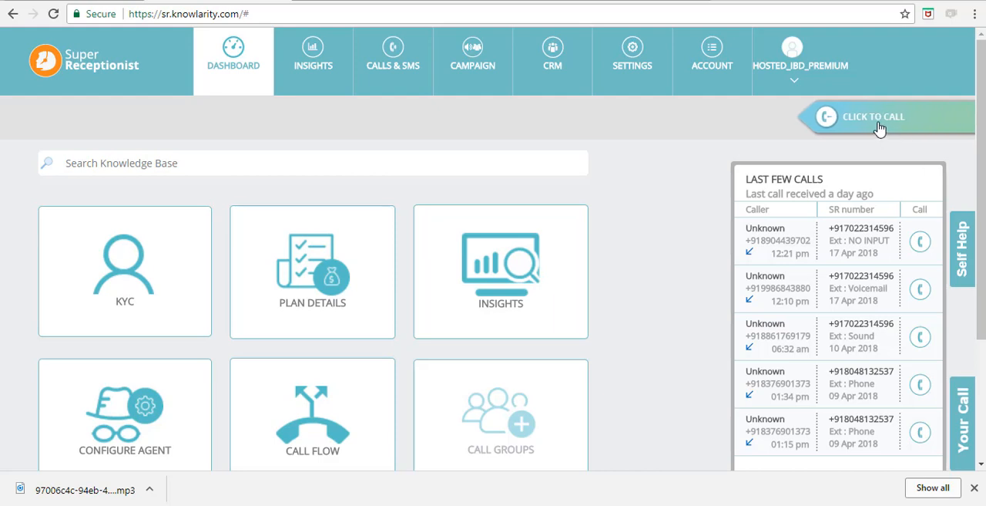
pyautogui.moveTo(711, 161)
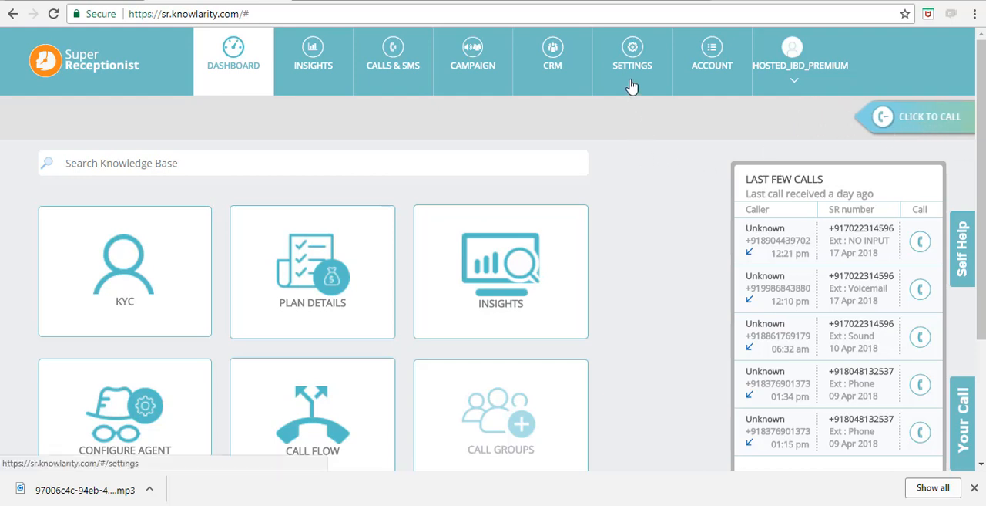
# - Go to Settings > Agents to see the existing agent's details card
pyautogui.click(632, 59)
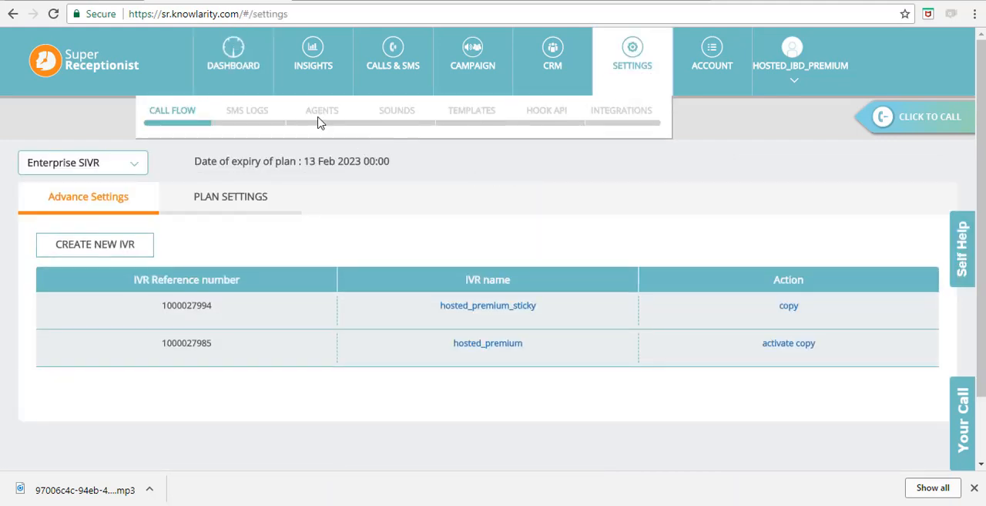
pyautogui.click(321, 109)
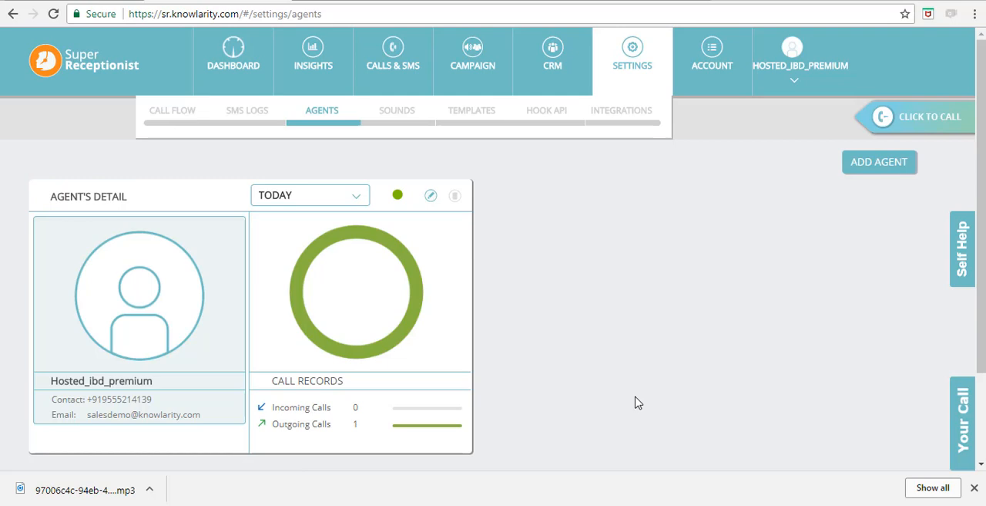
pyautogui.moveTo(873, 179)
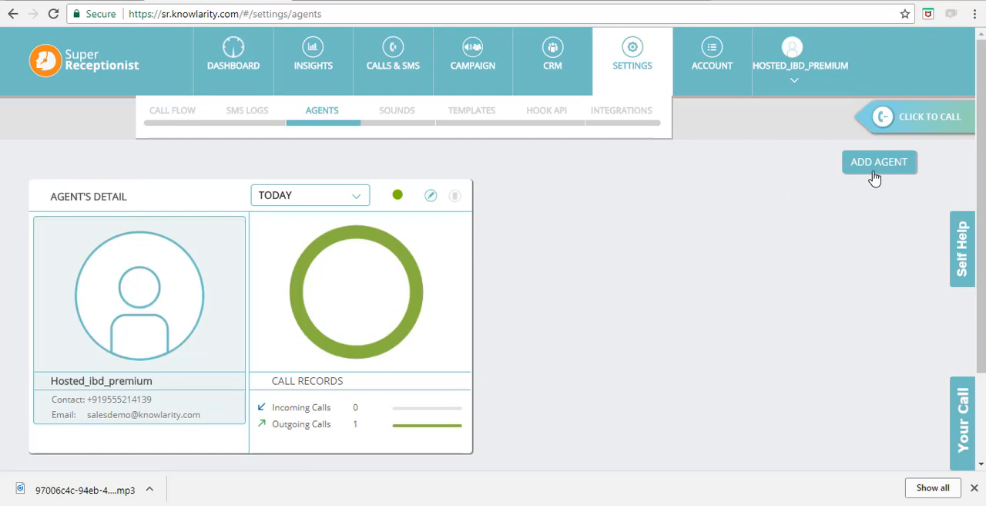
# - Start a new agent named 'test agent'
pyautogui.click(879, 162)
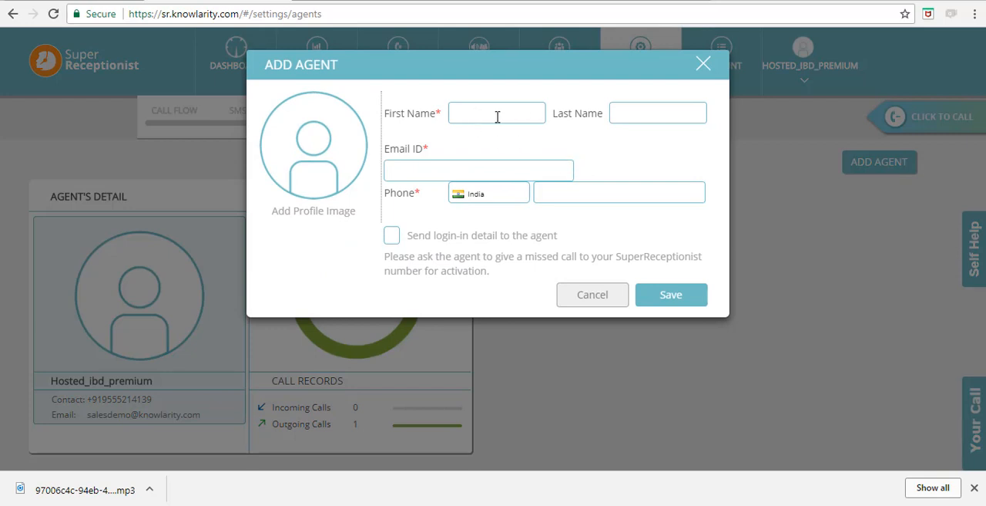
pyautogui.write('t')
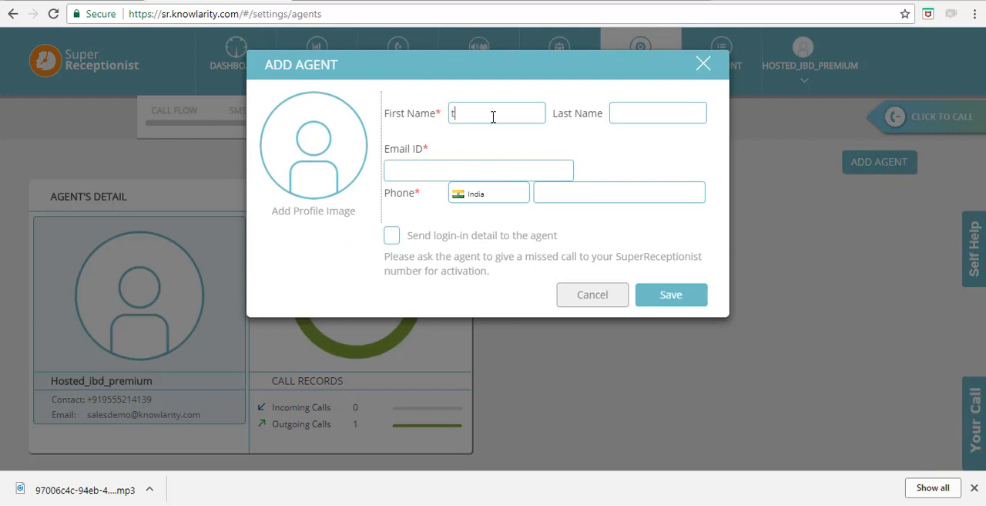
pyautogui.write('est')
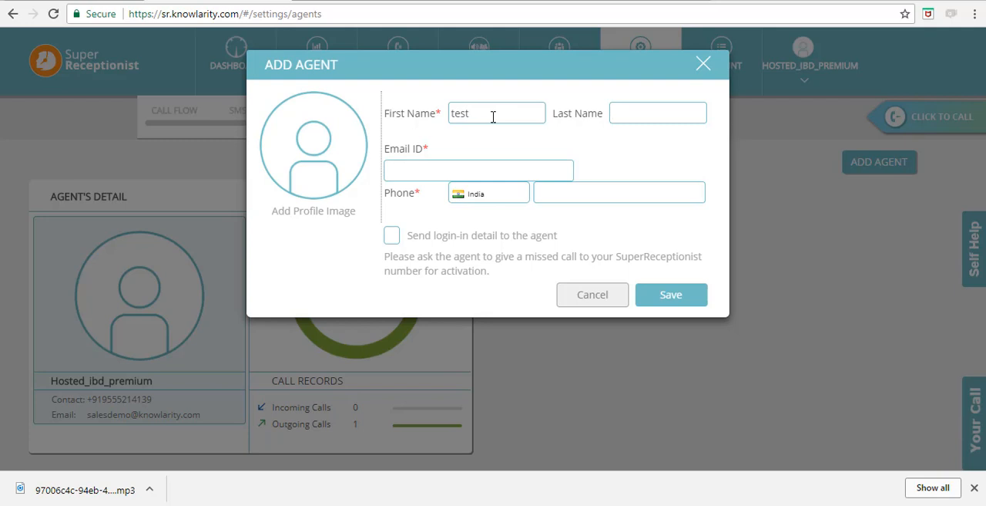
pyautogui.write('agent')
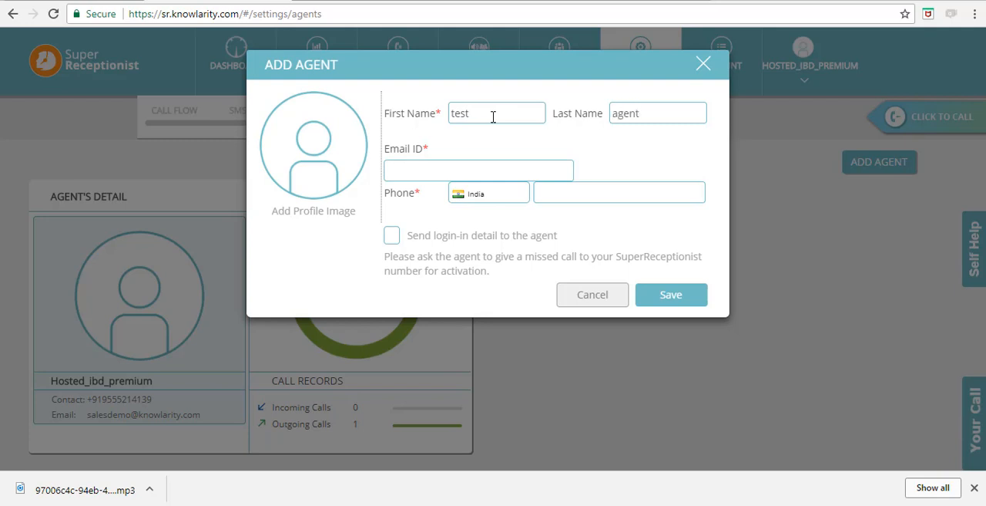
pyautogui.click(478, 170)
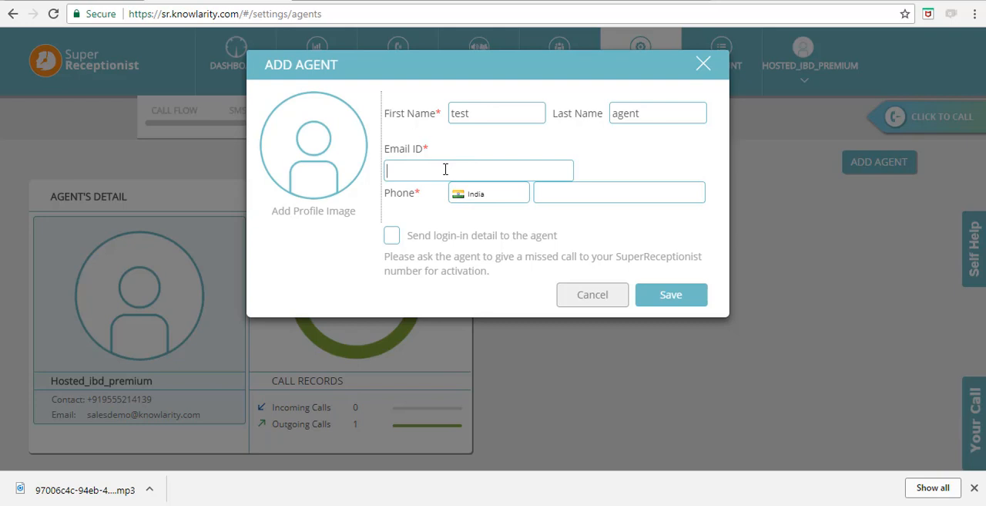
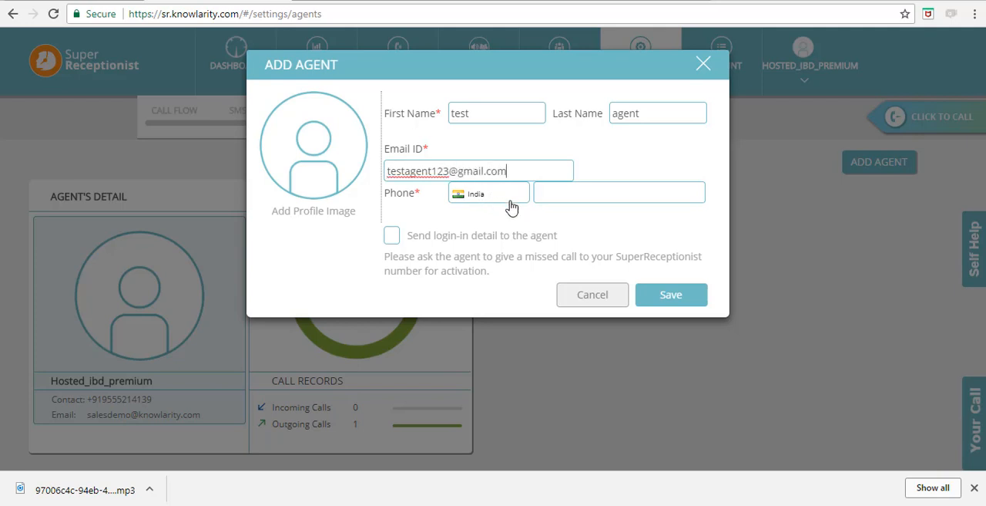
# - Enter the phone number, tick 'Send login-in detail to the agent' and save
pyautogui.click(619, 193)
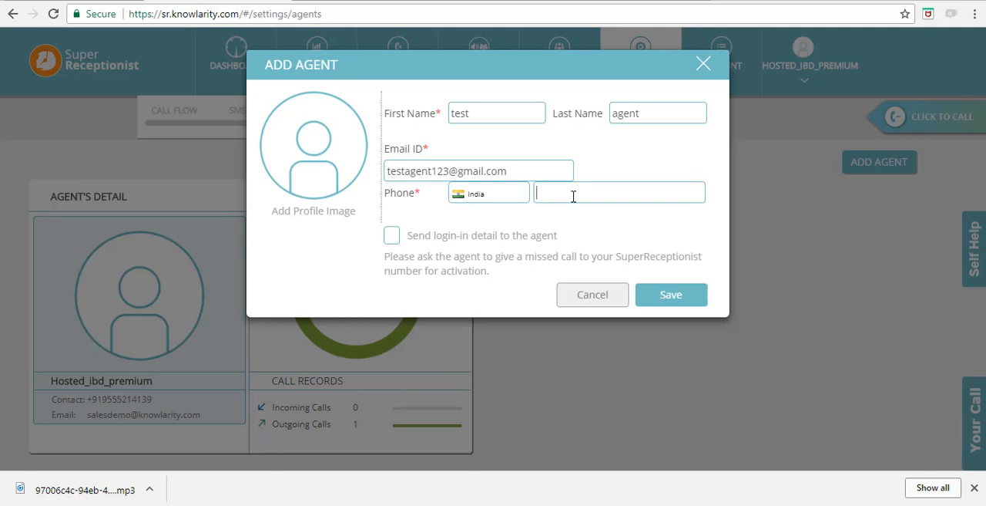
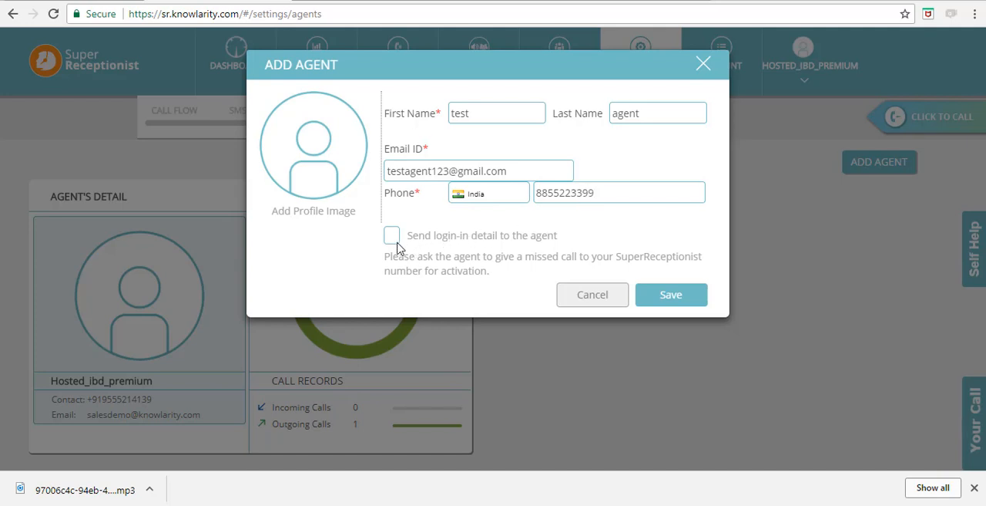
pyautogui.click(391, 235)
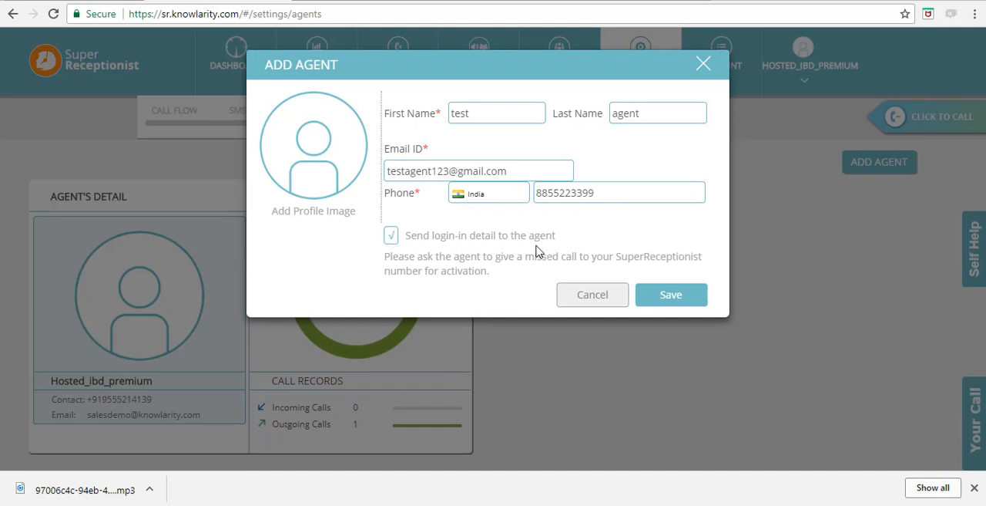
pyautogui.moveTo(595, 256)
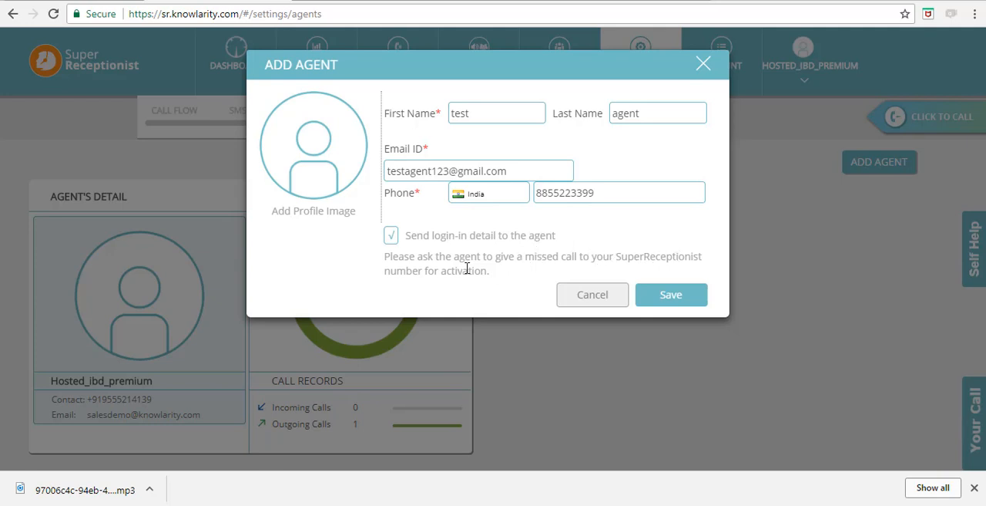
pyautogui.moveTo(646, 274)
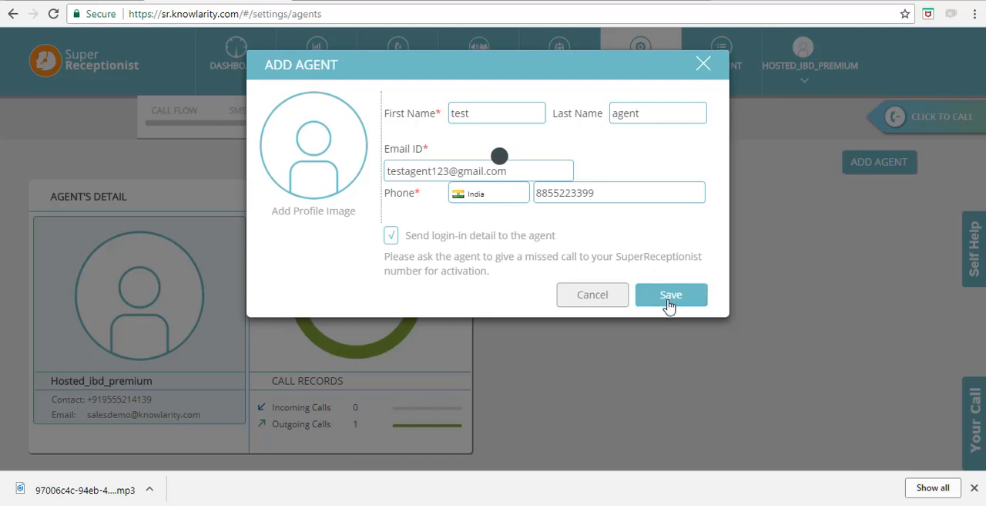
pyautogui.click(672, 294)
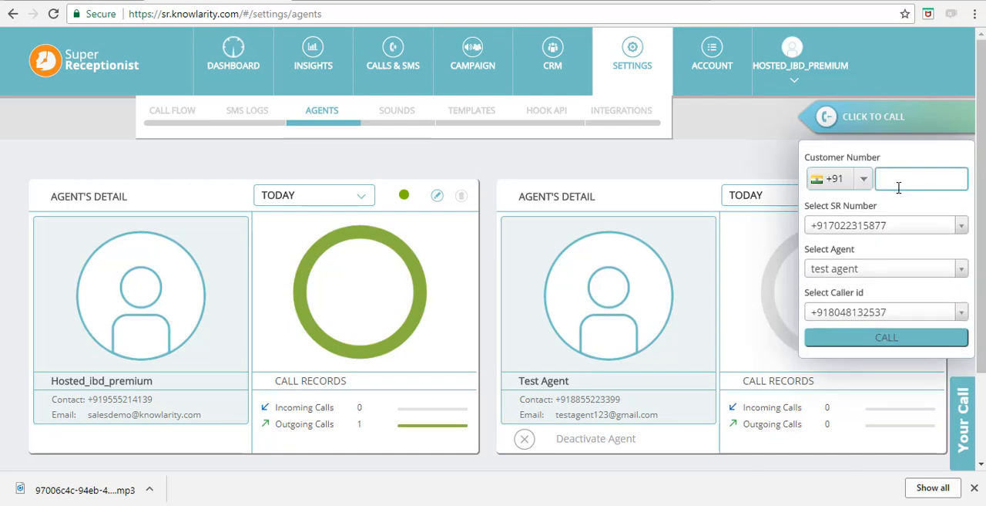
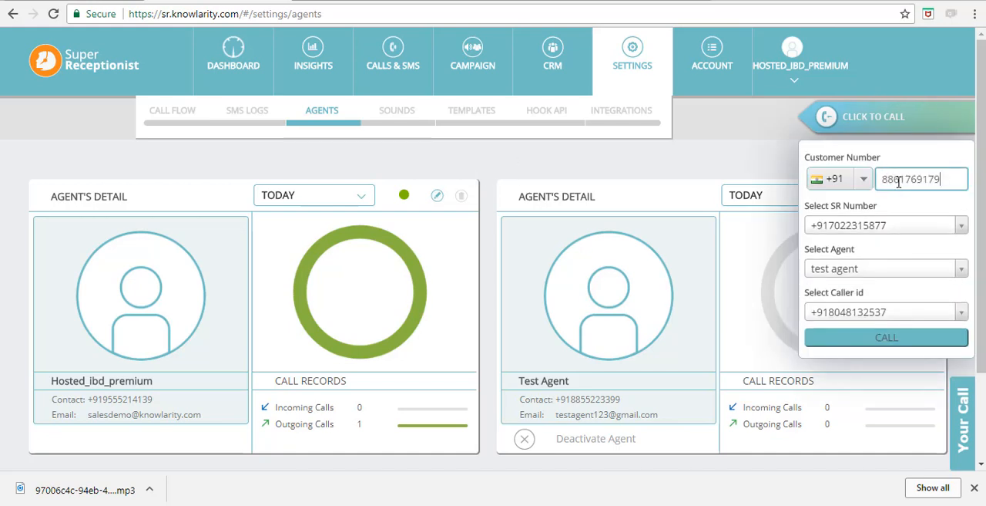
pyautogui.click(885, 225)
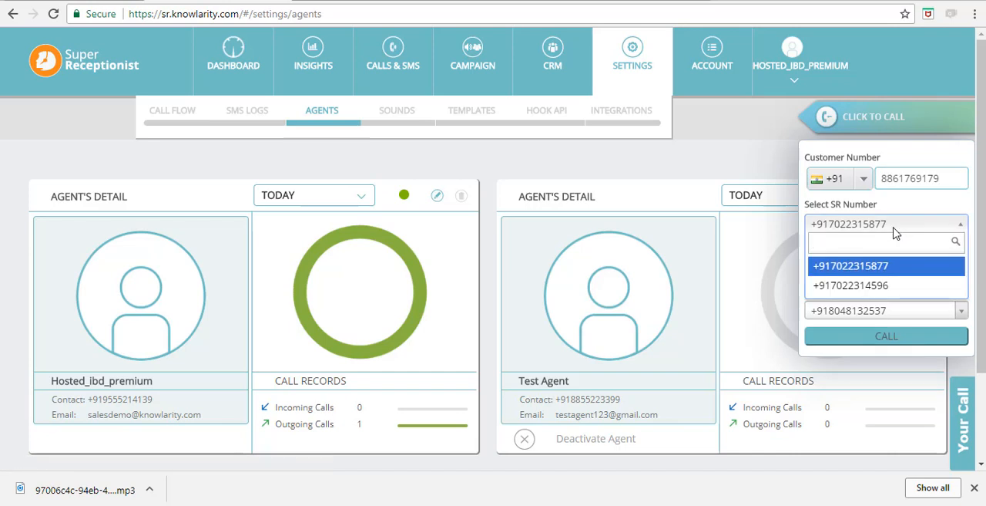
pyautogui.click(851, 265)
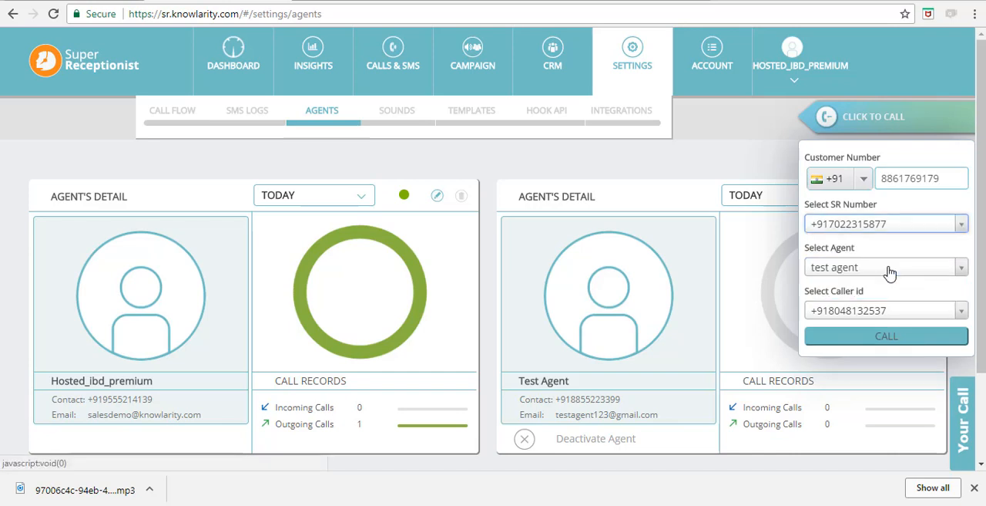
pyautogui.click(887, 267)
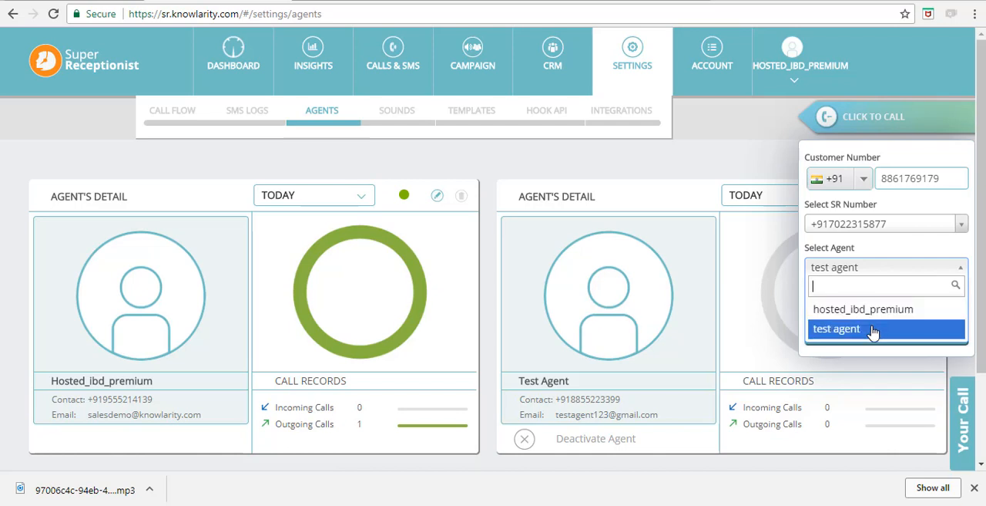
pyautogui.click(838, 328)
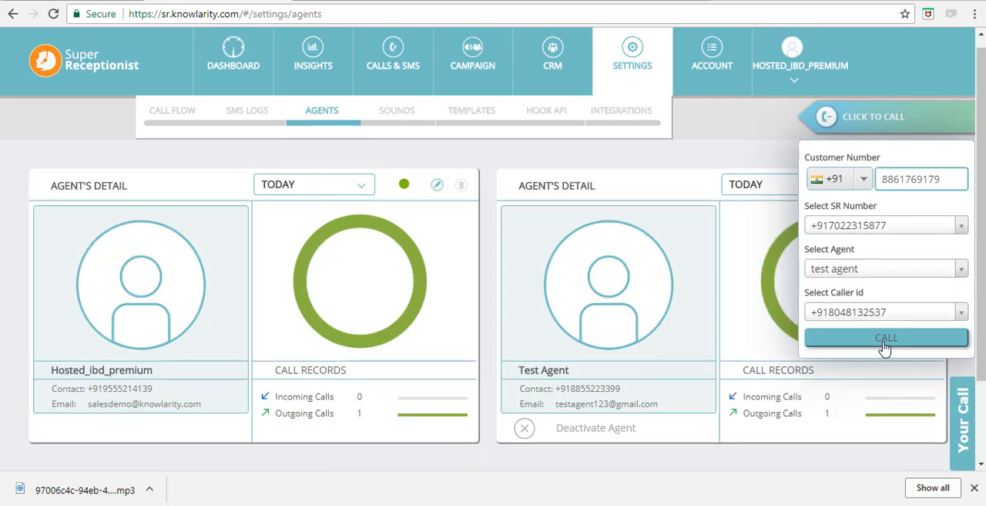
pyautogui.click(888, 336)
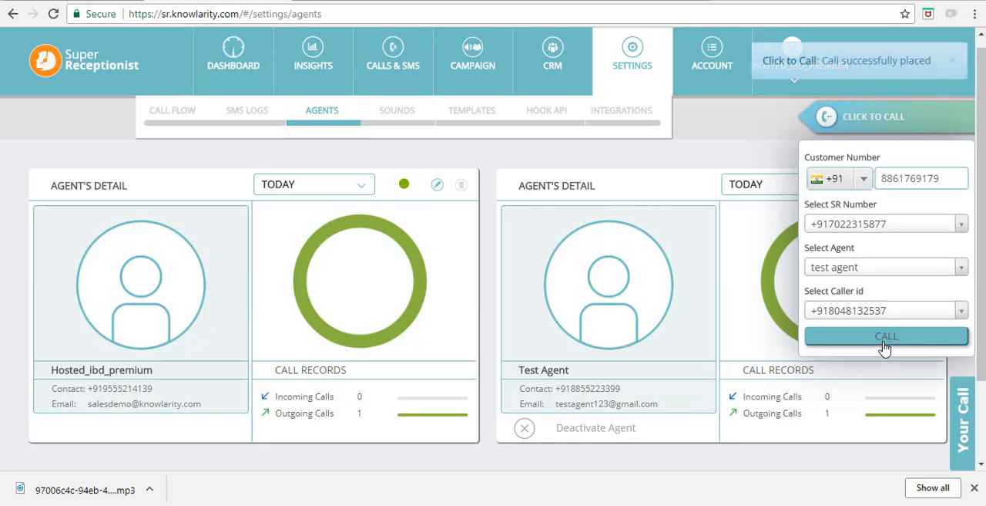
pyautogui.moveTo(919, 76)
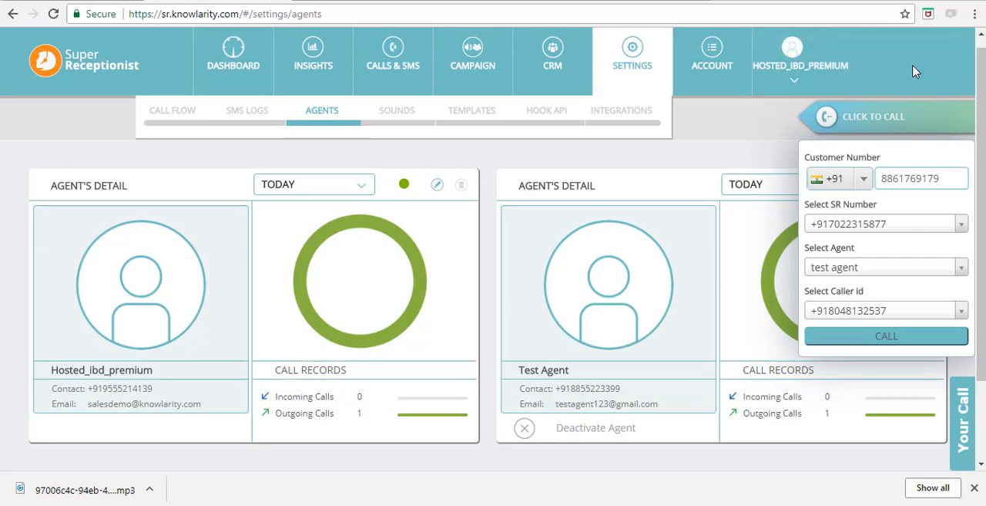
pyautogui.moveTo(866, 261)
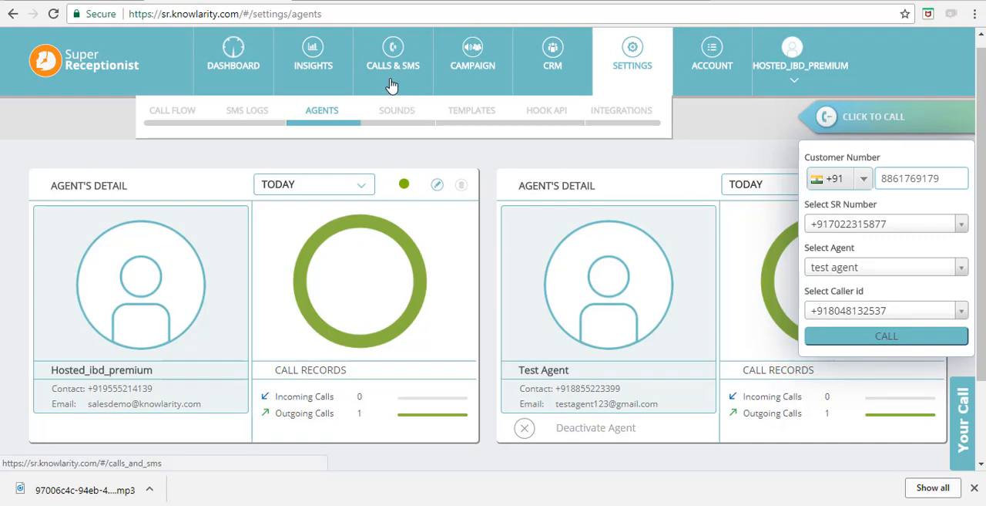
# - Show the call logs via Calls & SMS, with the latest Agent Missed entry
pyautogui.click(393, 59)
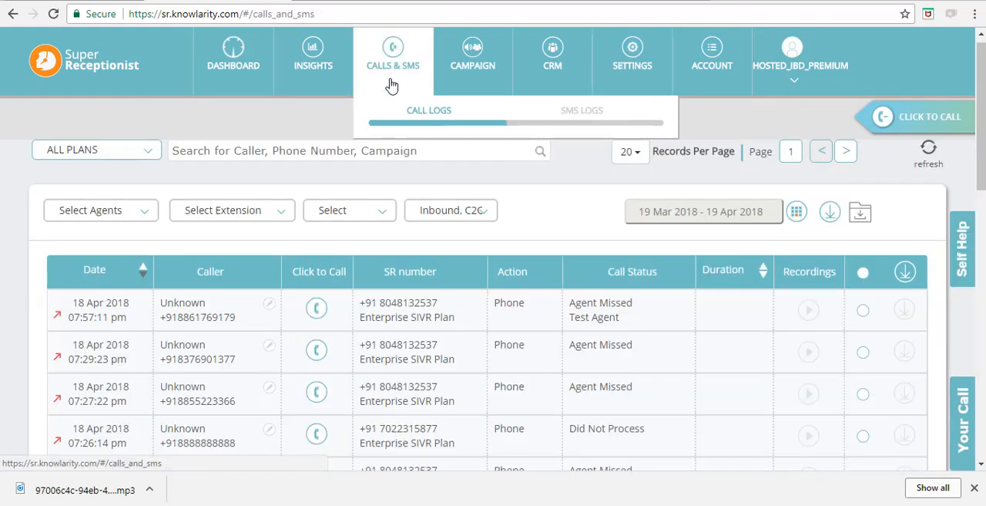
pyautogui.scroll(-3)
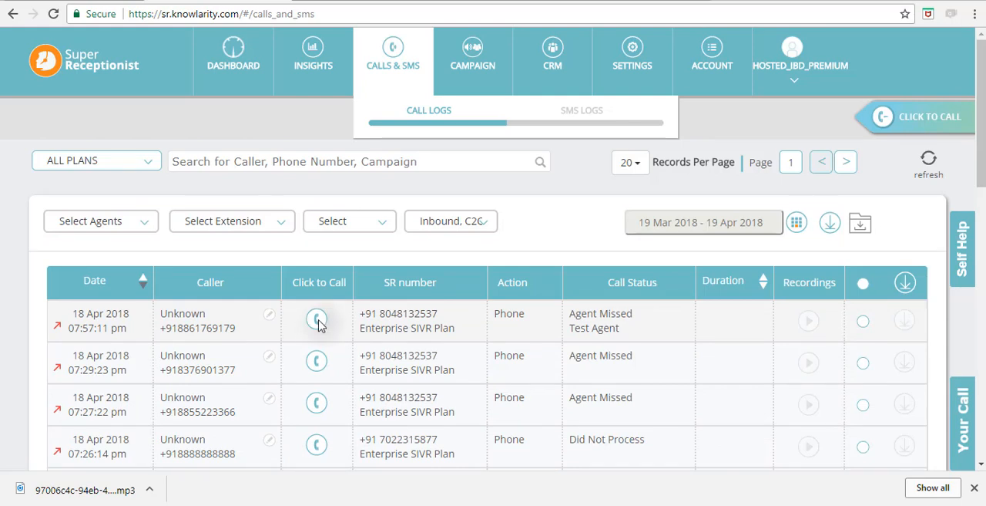
# - Call back the latest logged customer with hosted_ibd_premium as agent
pyautogui.click(317, 319)
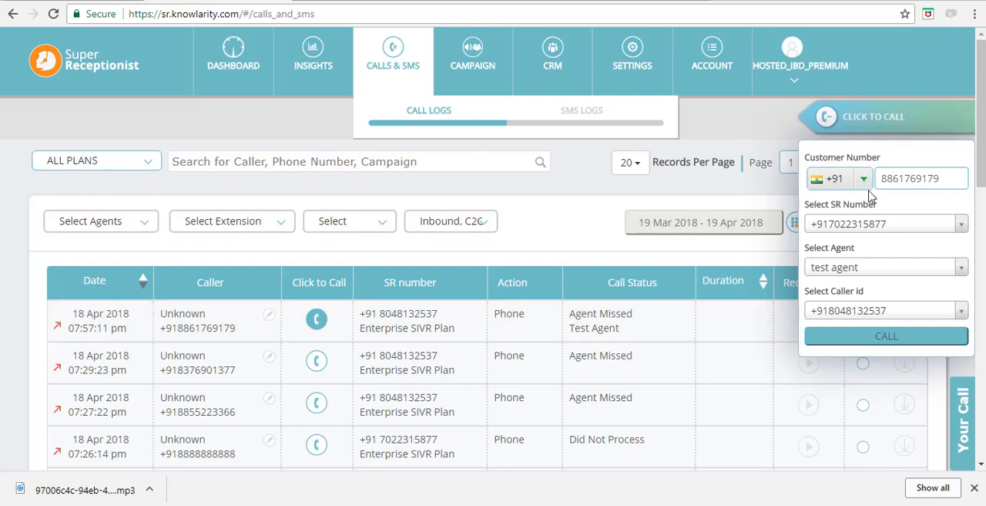
pyautogui.moveTo(187, 331)
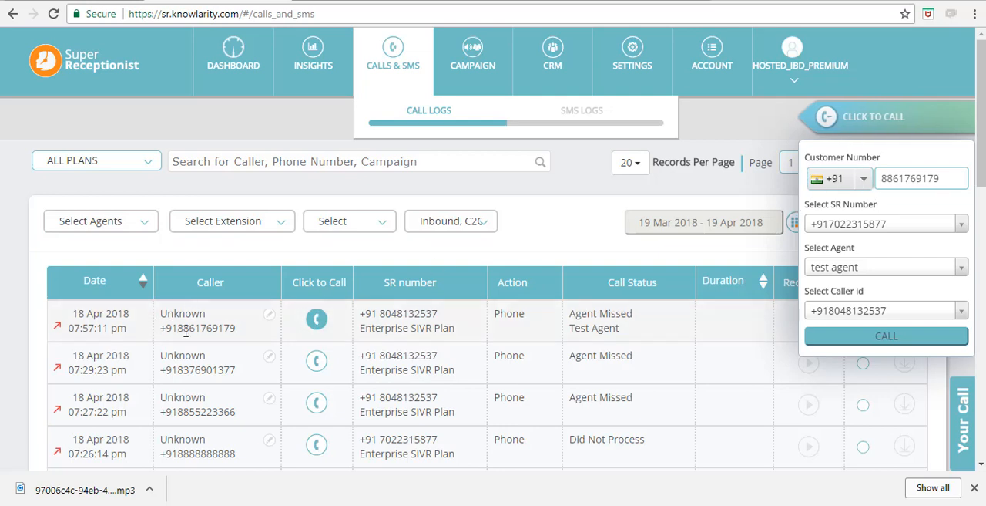
pyautogui.click(885, 267)
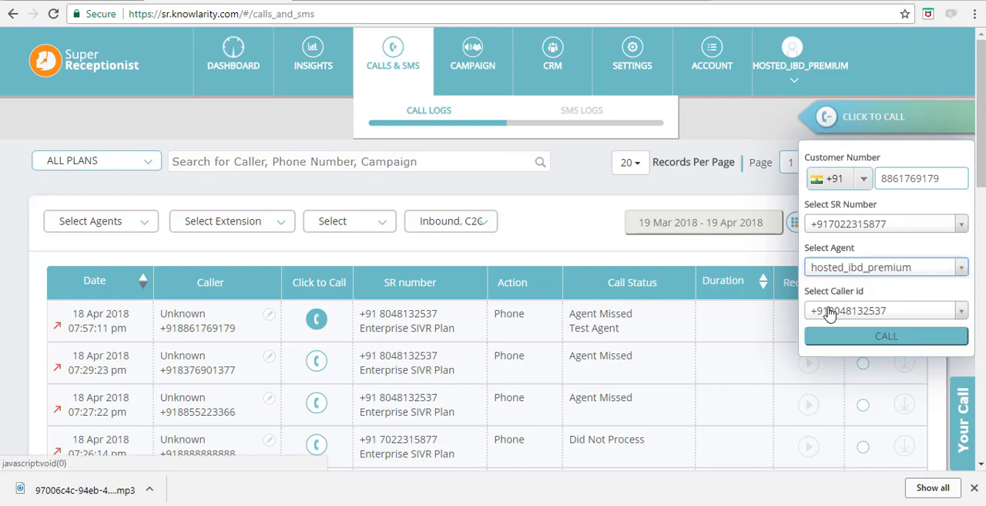